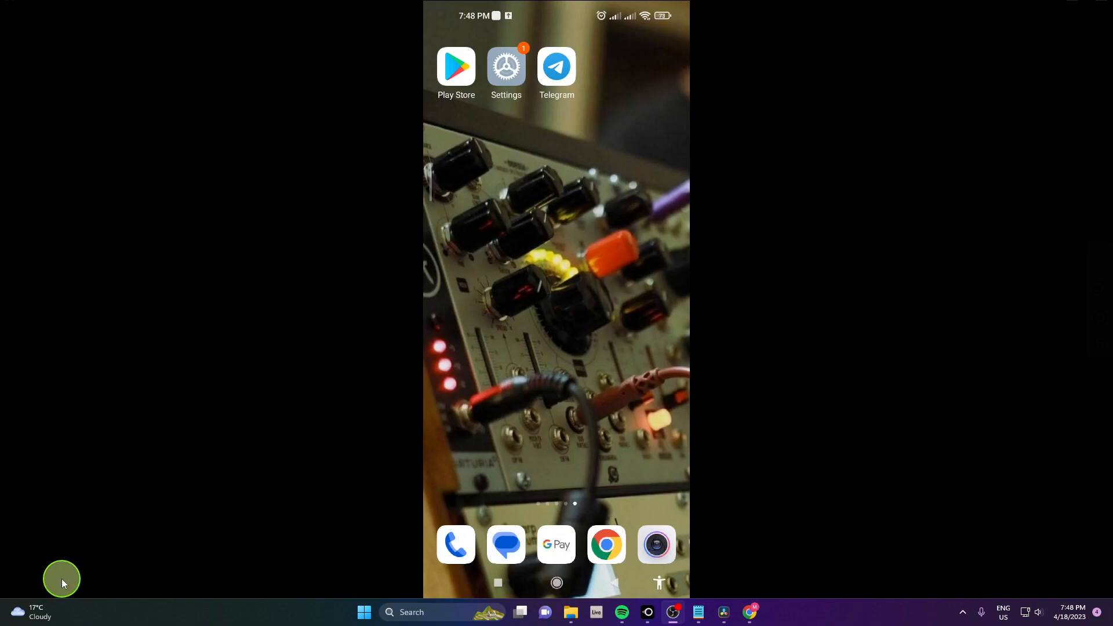
{"action": "mouse_move", "coordinate": [575, 117]}
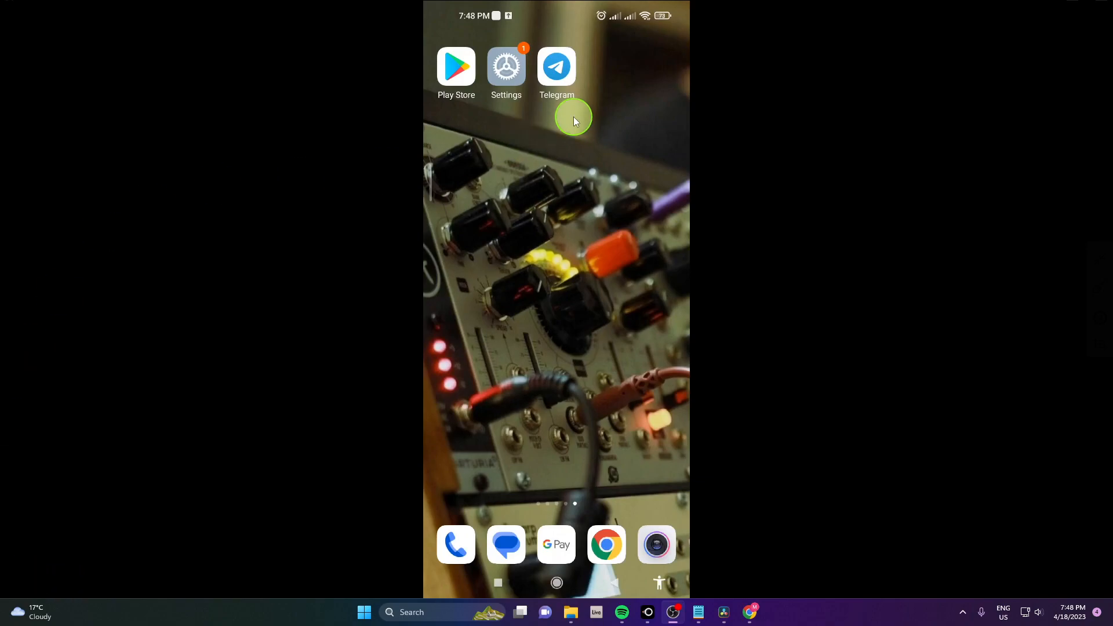
Step: Launch Telegram from the Android home screen to show the two-conversation chat list
{"action": "left_click", "coordinate": [556, 66]}
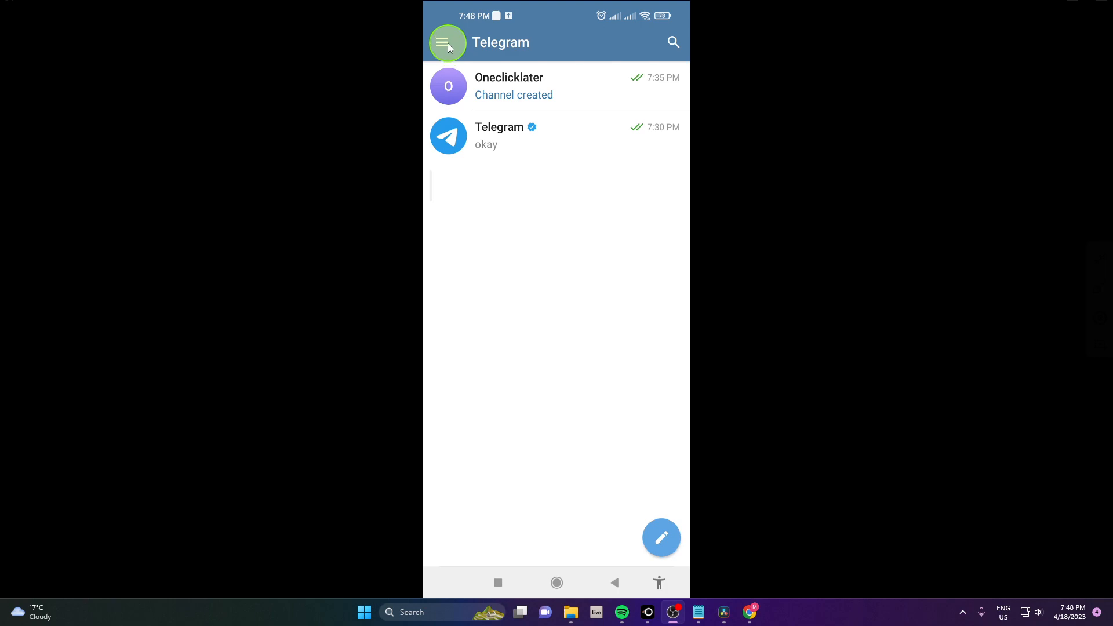
Step: Start a New Group from the side navigation menu
{"action": "left_click", "coordinate": [446, 42]}
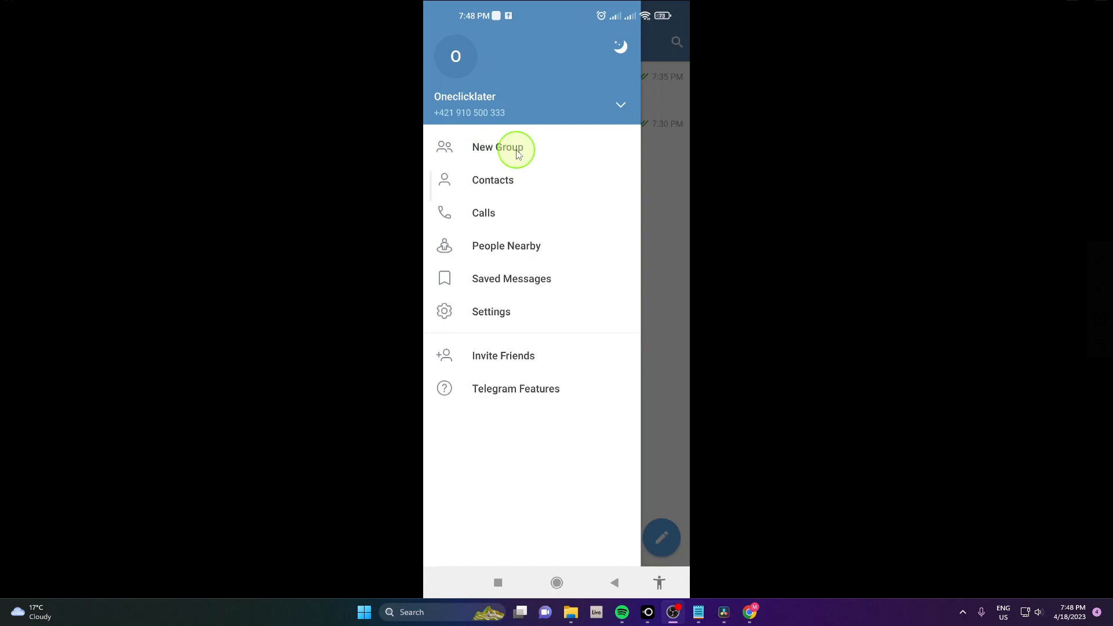
{"action": "left_click", "coordinate": [498, 147]}
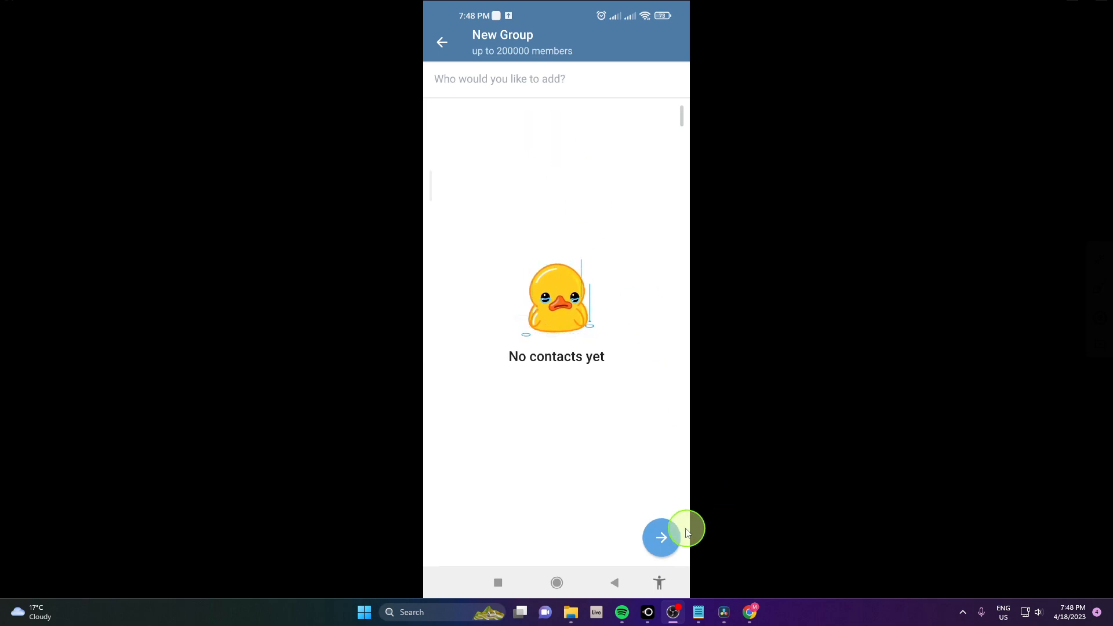
Step: Skip adding members and name the group 'Oneclicklater group'
{"action": "left_click", "coordinate": [660, 536]}
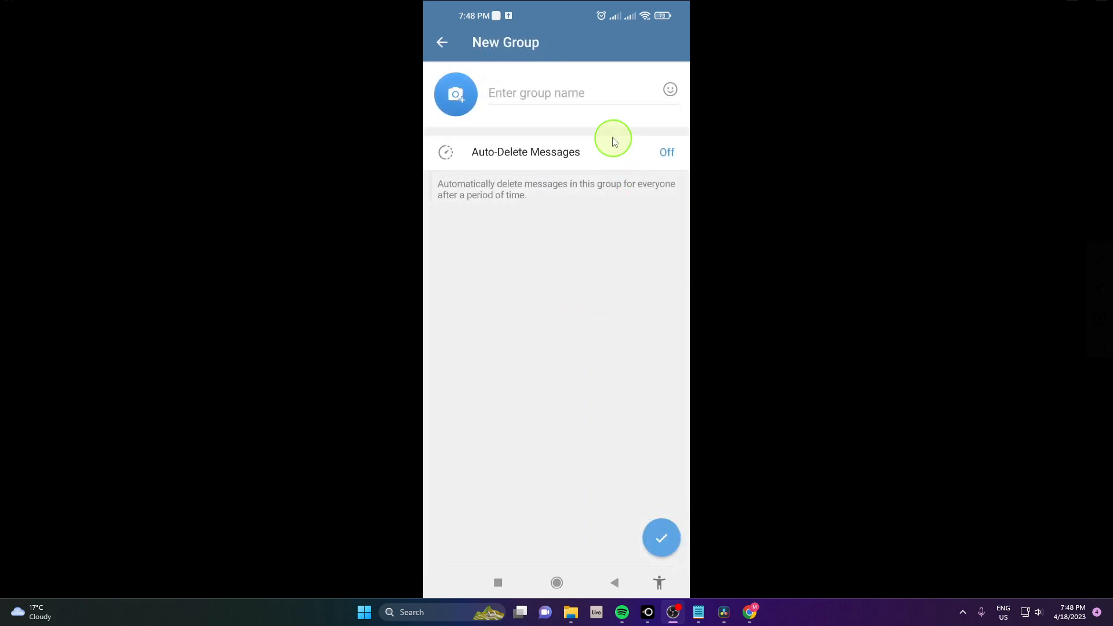
{"action": "left_click", "coordinate": [560, 93]}
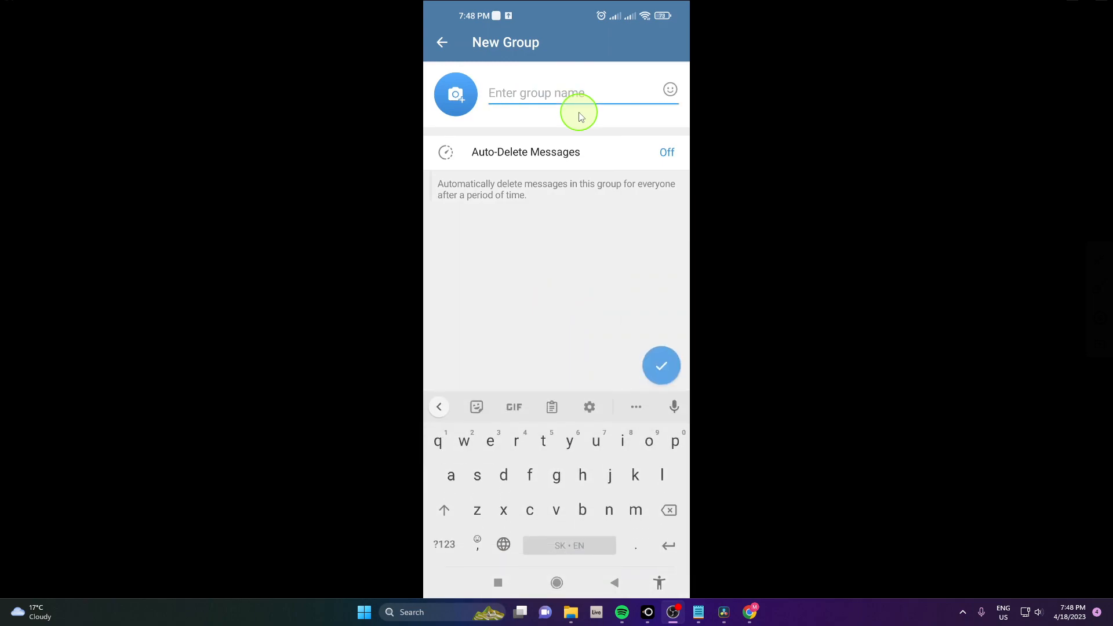
{"action": "type", "text": "Oneclicklater"}
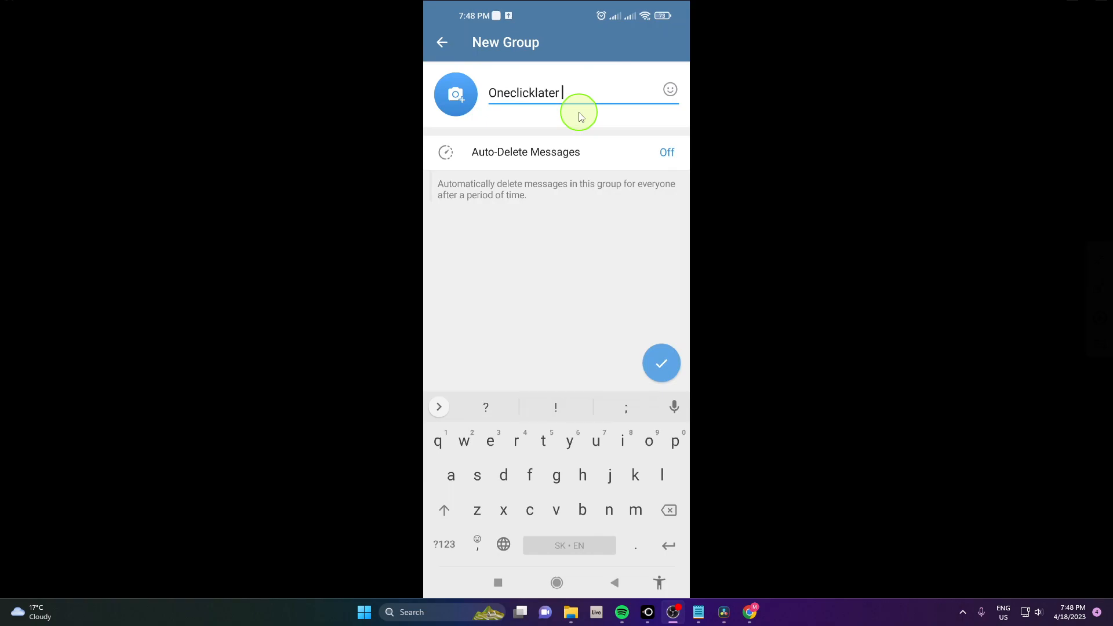
{"action": "type", "text": "group"}
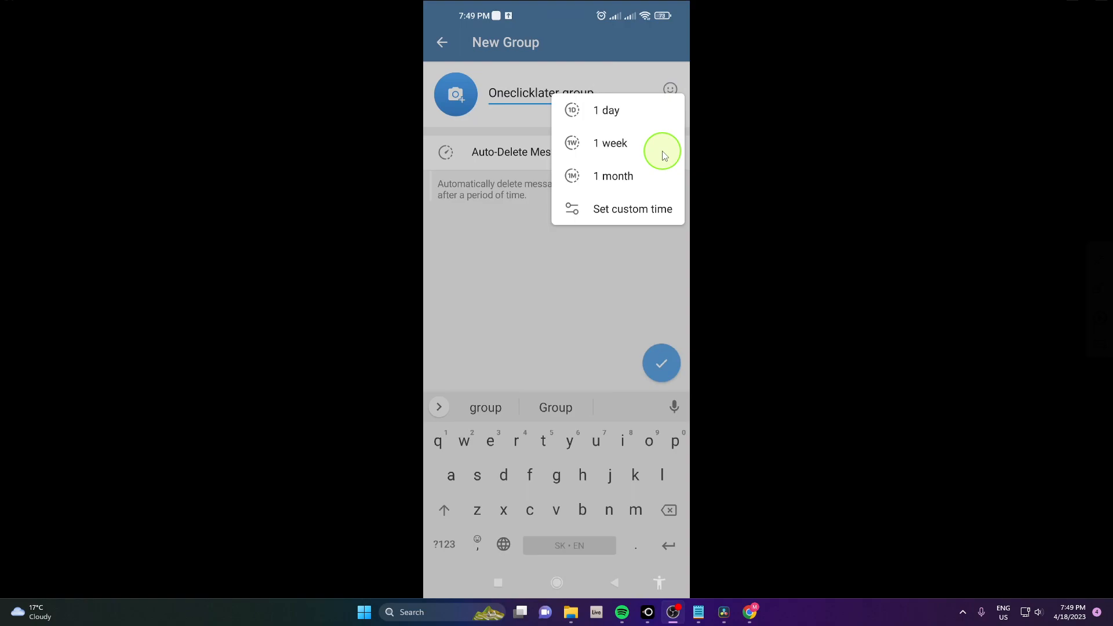
Step: Set a custom auto-delete period of 3 days for the group
{"action": "left_click", "coordinate": [631, 209]}
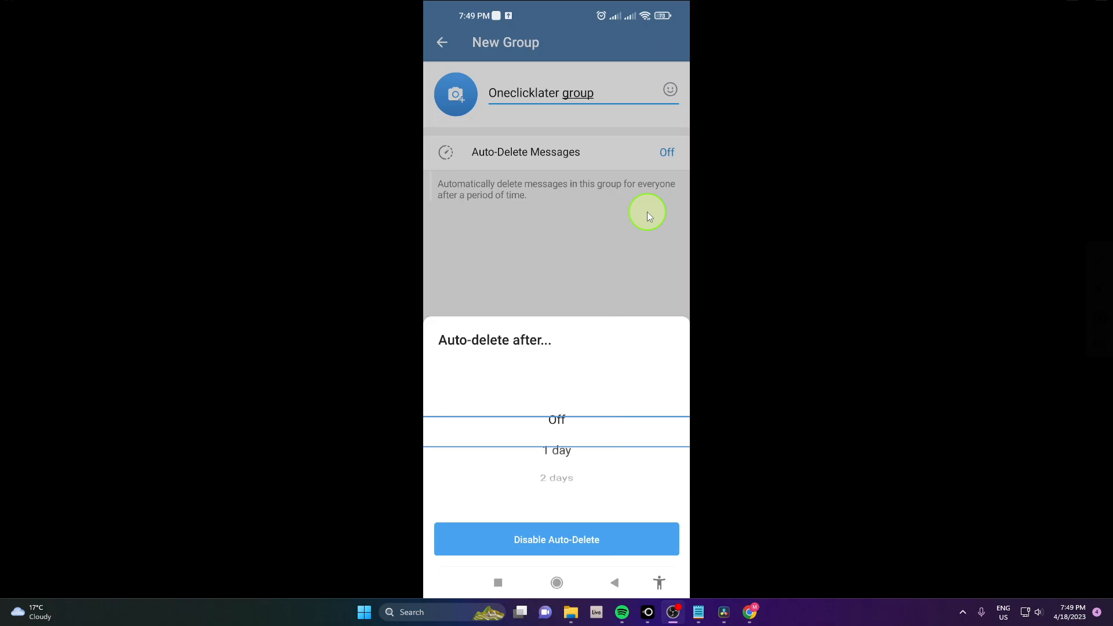
{"action": "scroll", "scroll_direction": "down", "scroll_amount": 3}
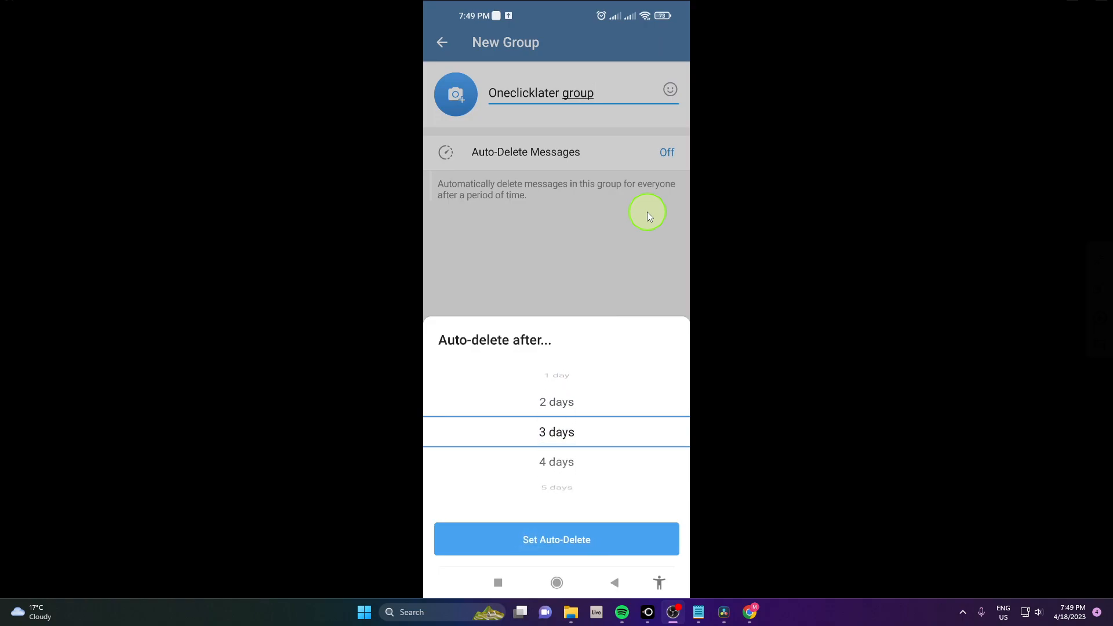
{"action": "left_click", "coordinate": [556, 539]}
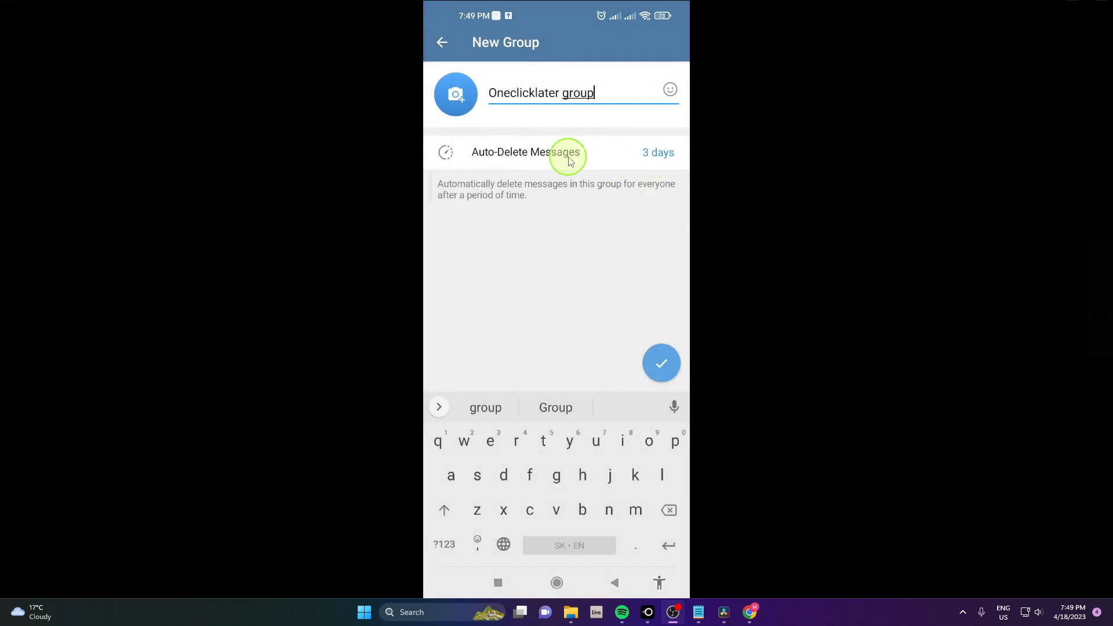
{"action": "mouse_move", "coordinate": [636, 325]}
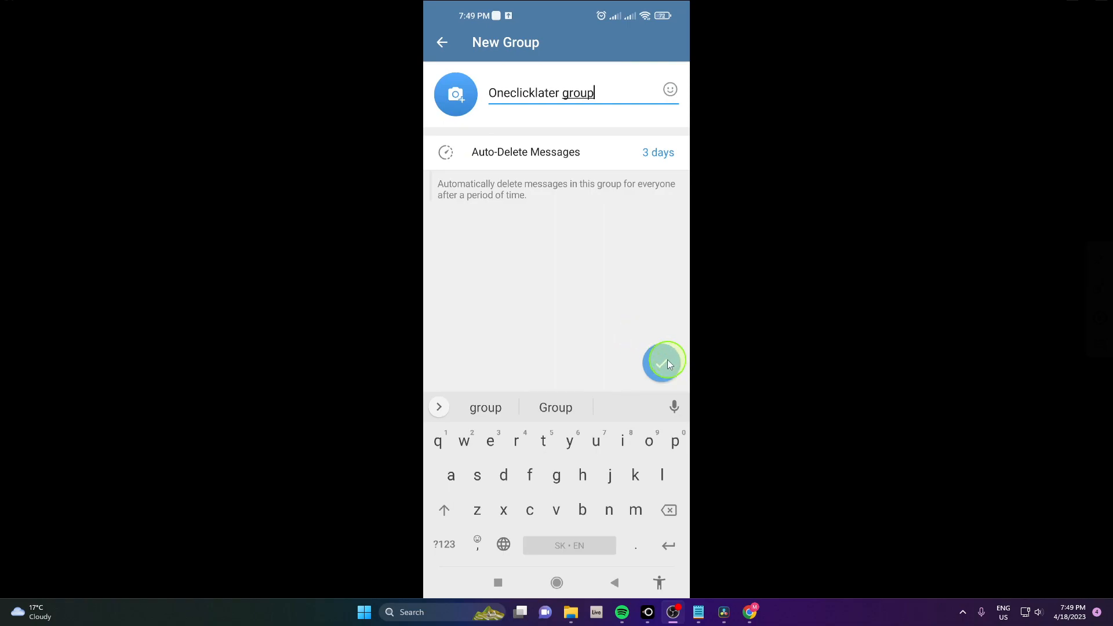
Step: Create the Oneclicklater group and return to the chat list
{"action": "left_click", "coordinate": [664, 362]}
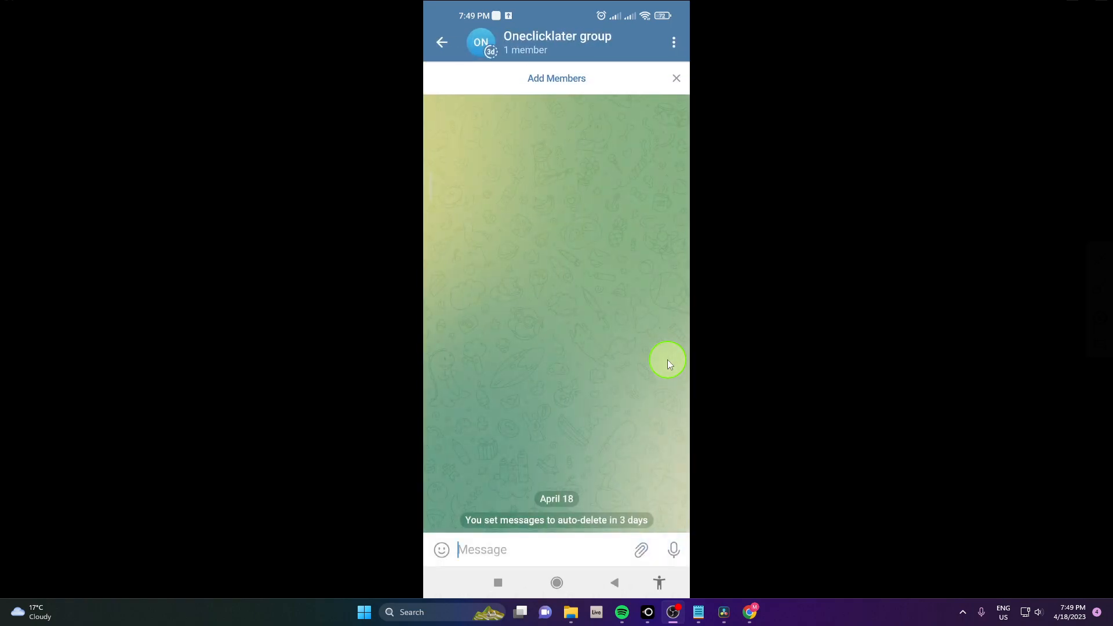
{"action": "left_click", "coordinate": [440, 42]}
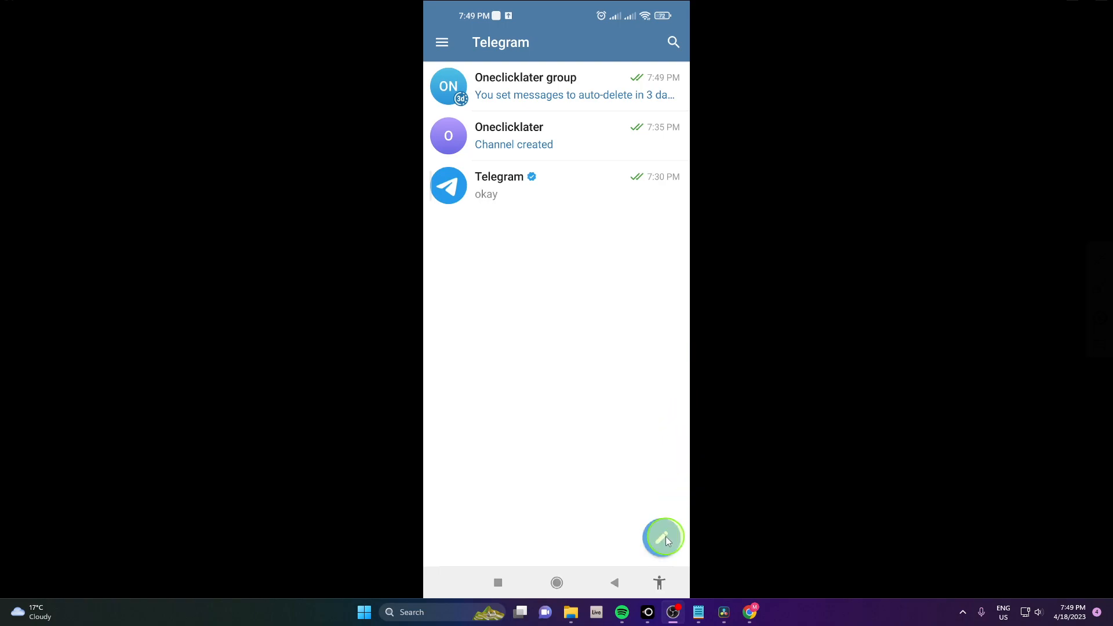
Step: Begin another New Group from the pencil button
{"action": "left_click", "coordinate": [663, 537]}
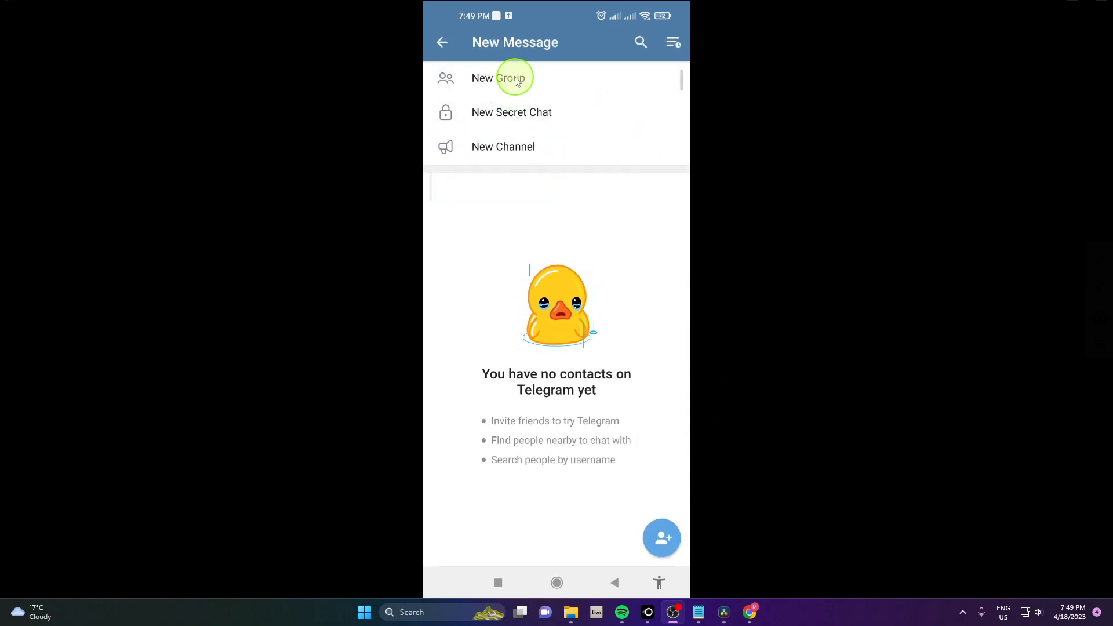
{"action": "left_click", "coordinate": [500, 78]}
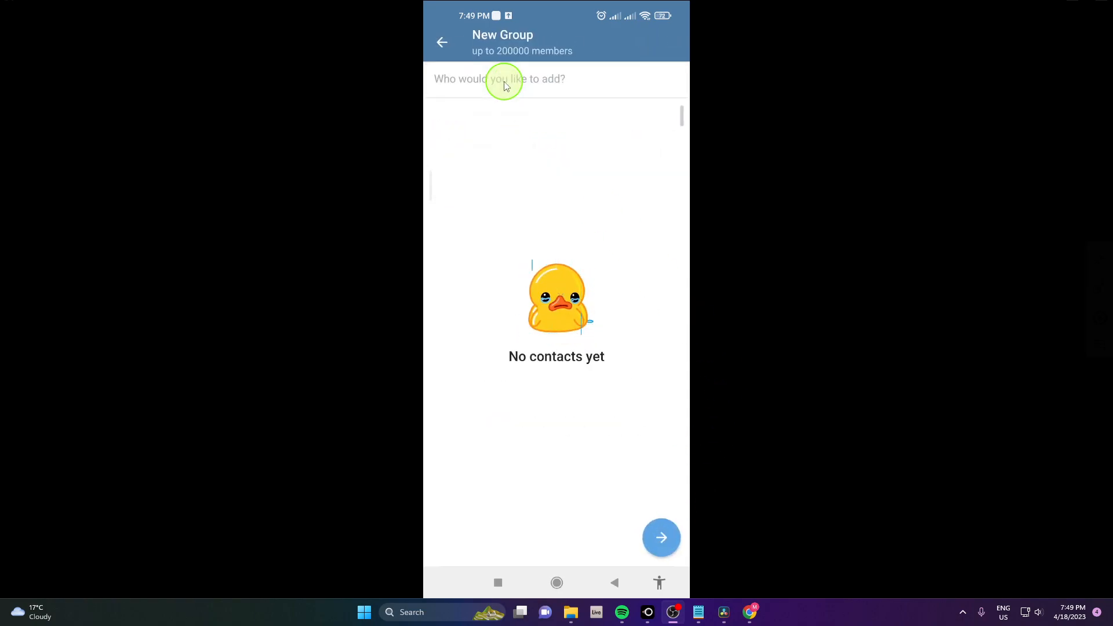
{"action": "mouse_move", "coordinate": [612, 373]}
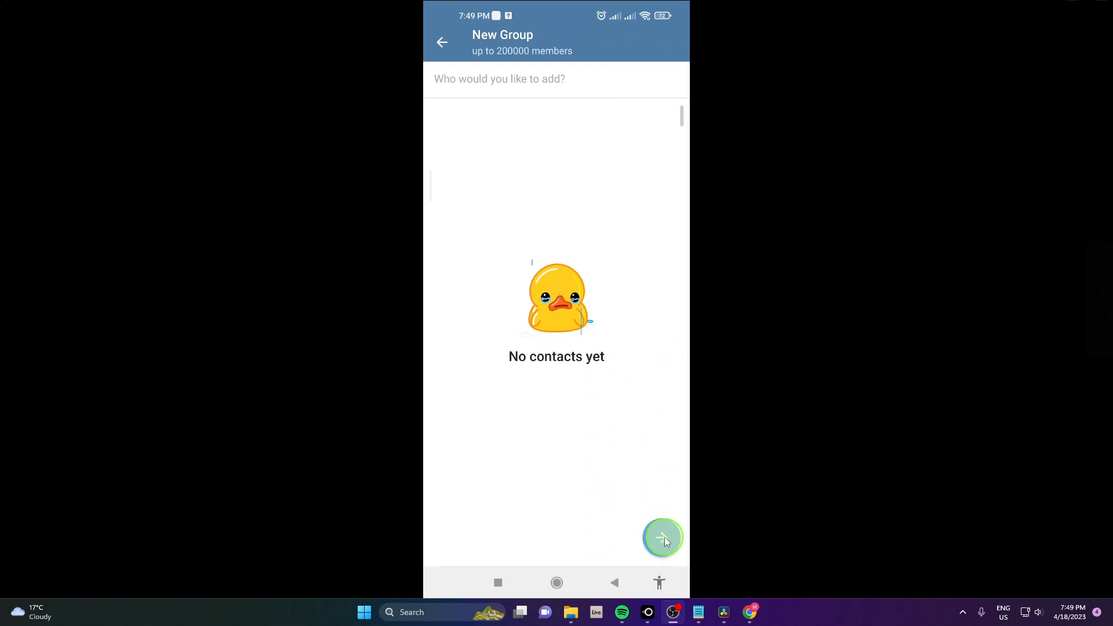
Step: Skip adding members and enter 'th ename' as the second group's name
{"action": "left_click", "coordinate": [661, 538]}
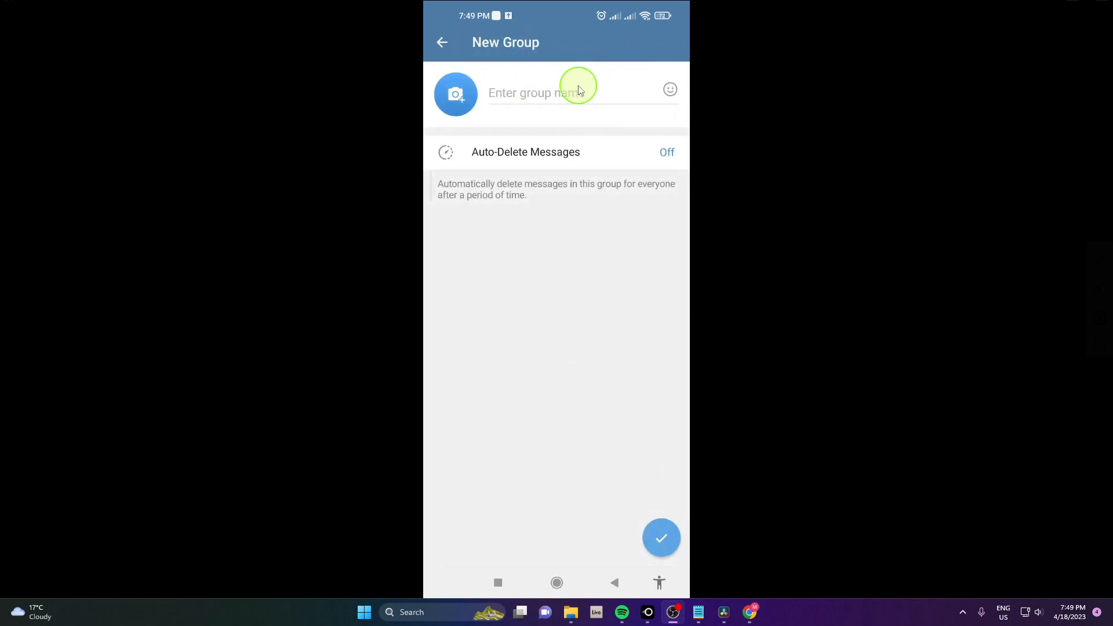
{"action": "type", "text": "th ename"}
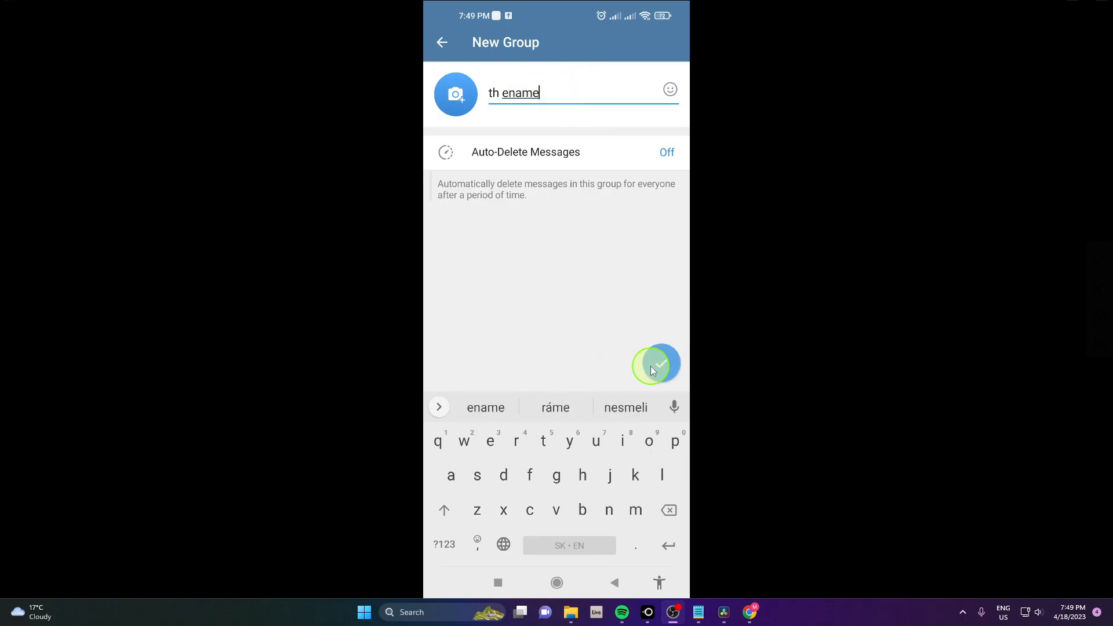
Step: Confirm creation of the 'th ename' group, opening its new chat
{"action": "left_click", "coordinate": [656, 364]}
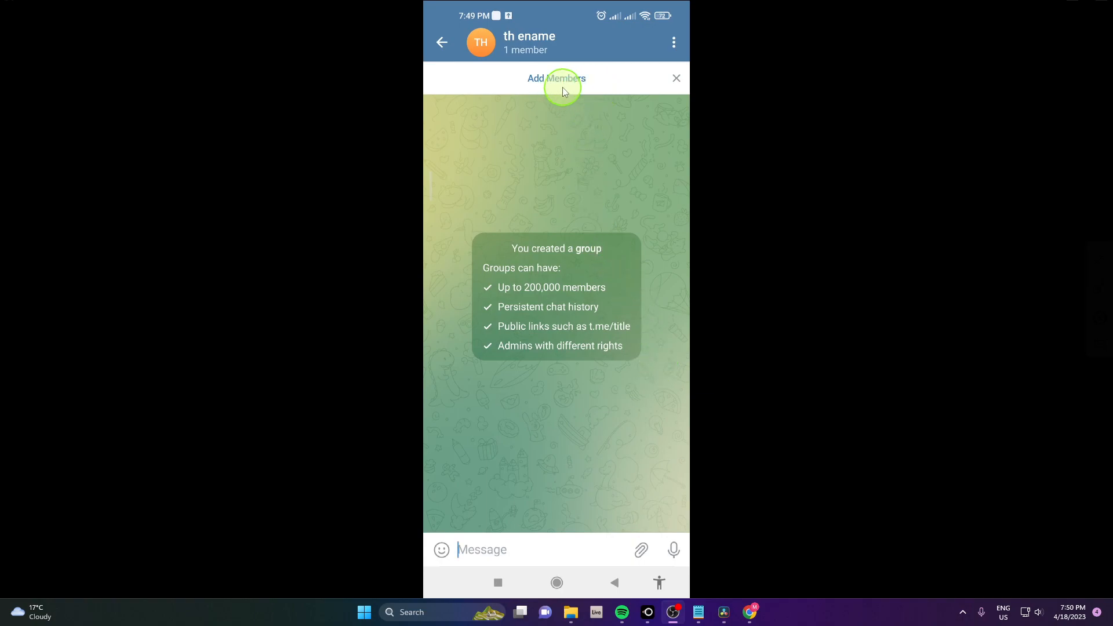
{"action": "mouse_move", "coordinate": [438, 37]}
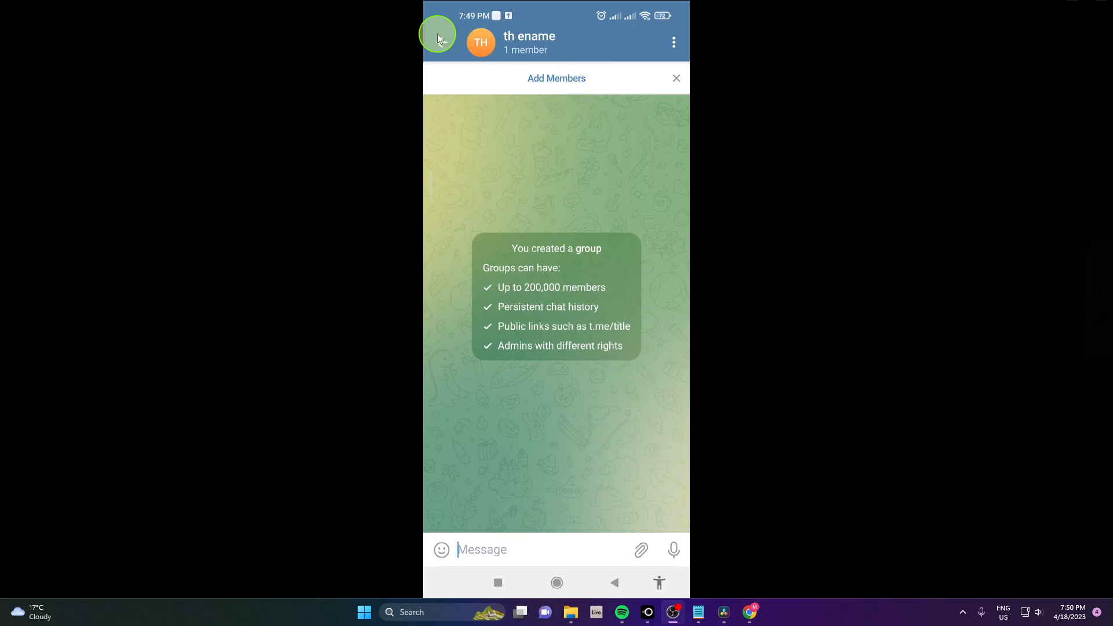